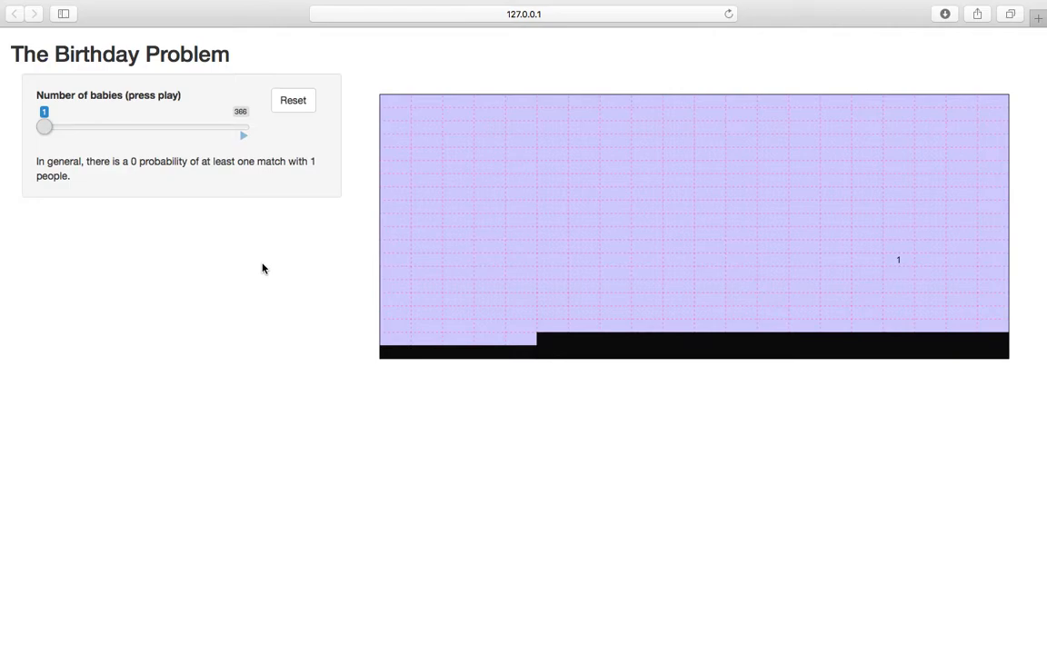
{"action": "mouse_move", "coordinate": [757, 70]}
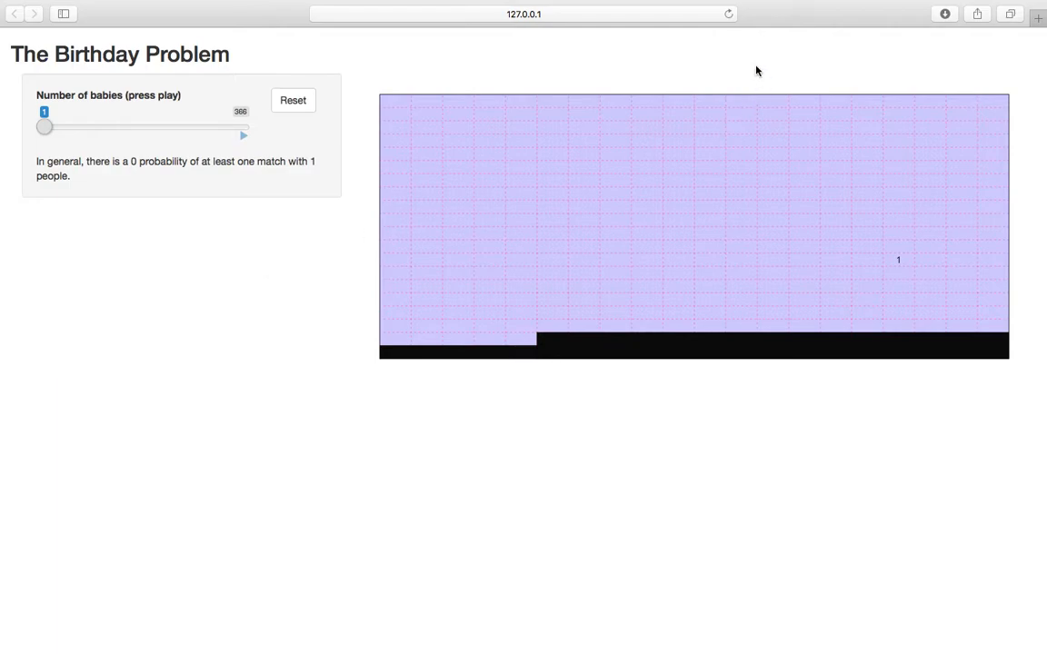
{"action": "mouse_move", "coordinate": [204, 280]}
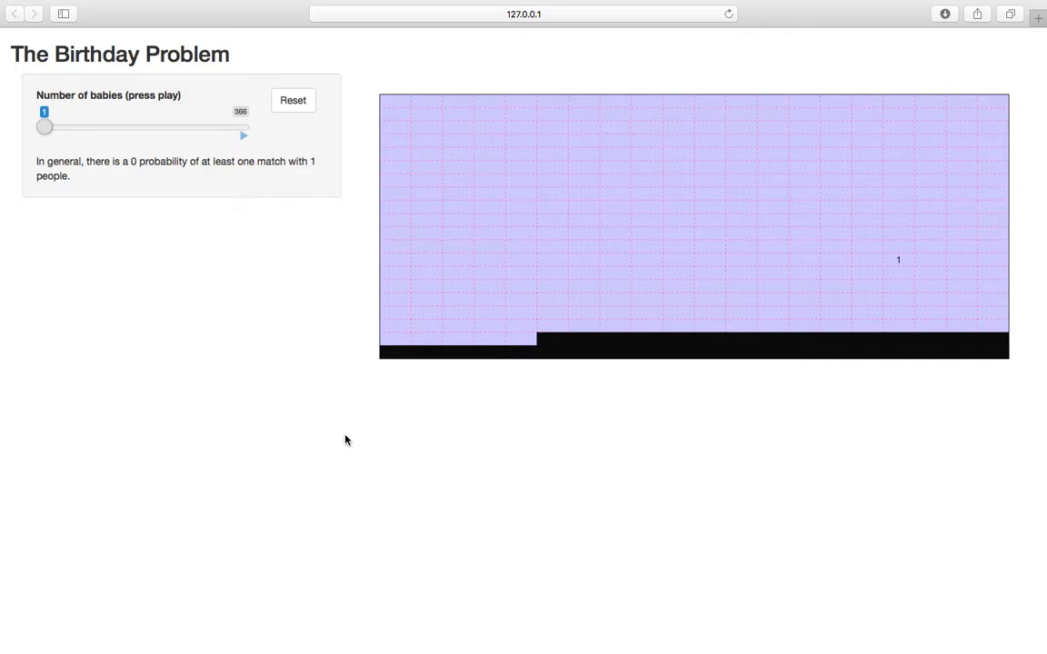
{"action": "mouse_move", "coordinate": [324, 420]}
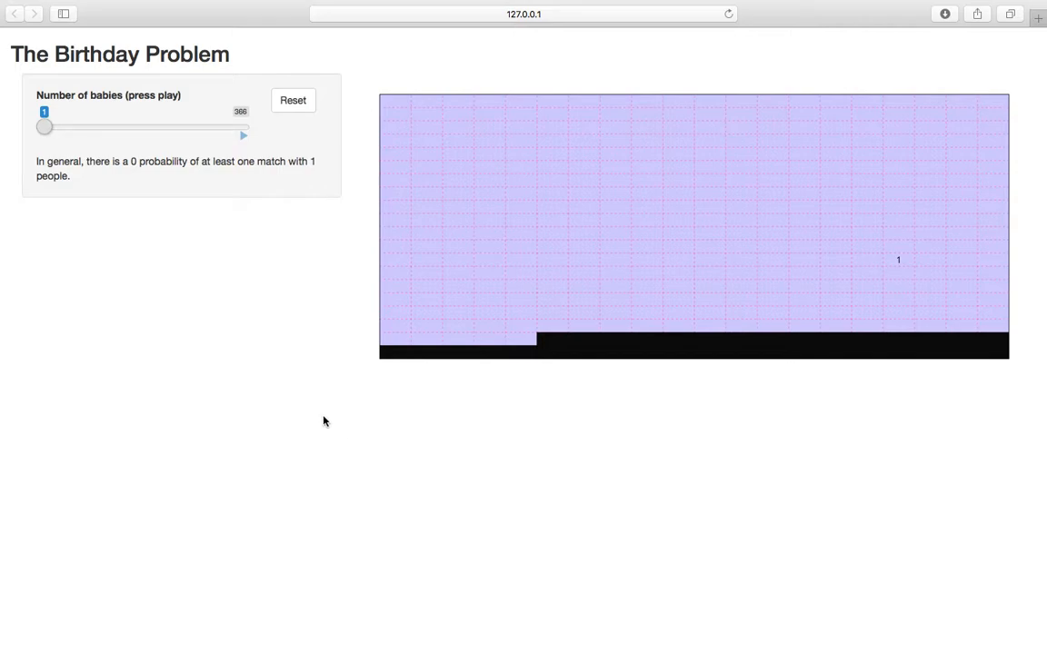
{"action": "mouse_move", "coordinate": [377, 407]}
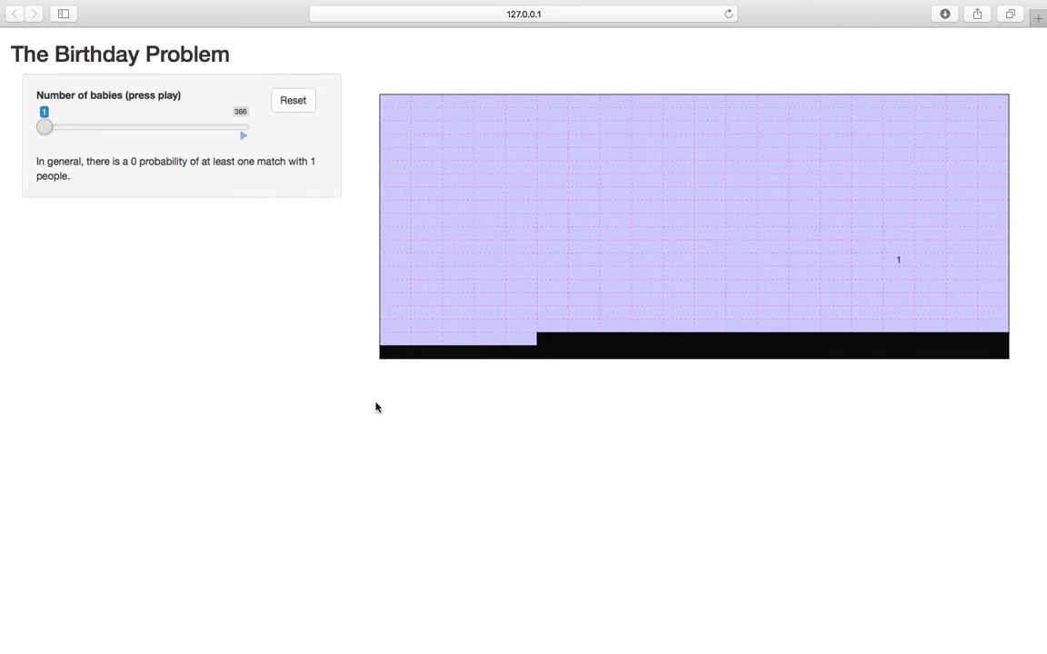
{"action": "mouse_move", "coordinate": [667, 255]}
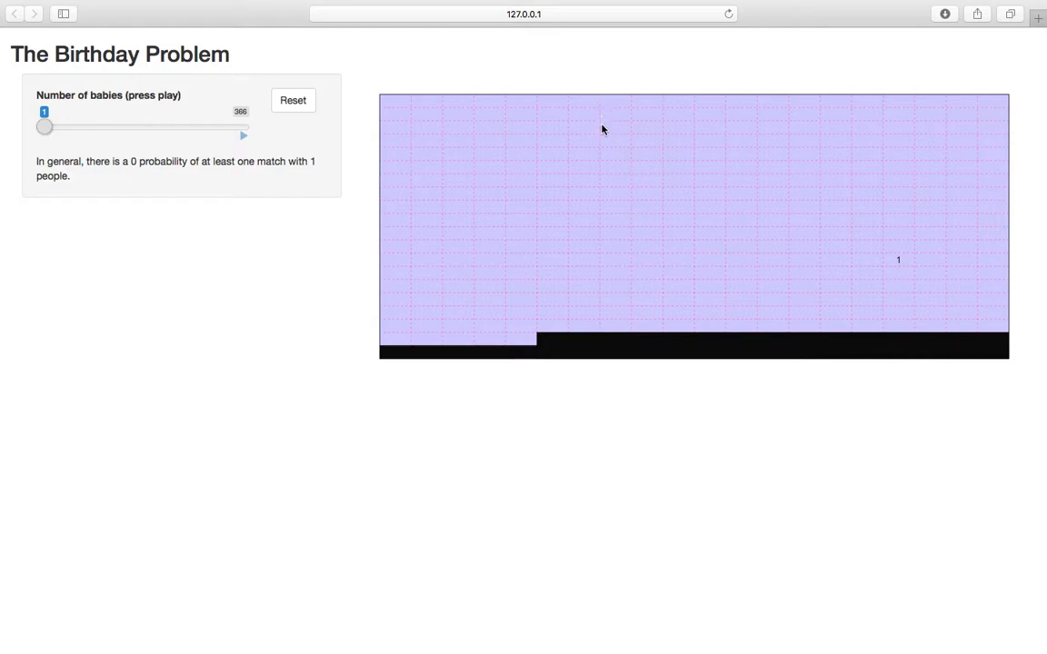
{"action": "mouse_move", "coordinate": [450, 109]}
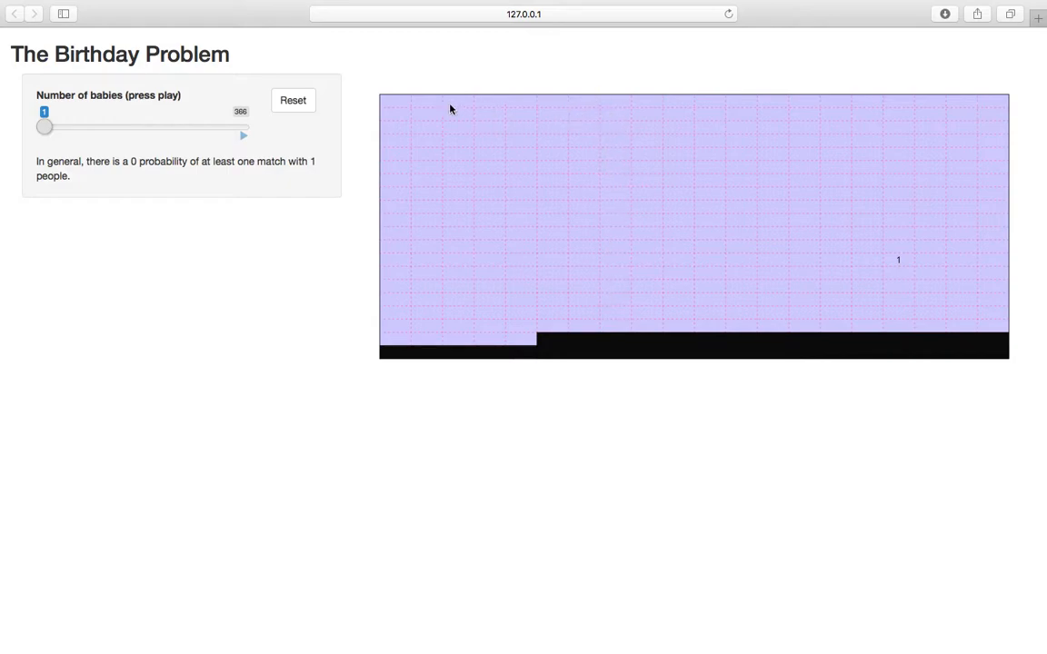
{"action": "mouse_move", "coordinate": [432, 199]}
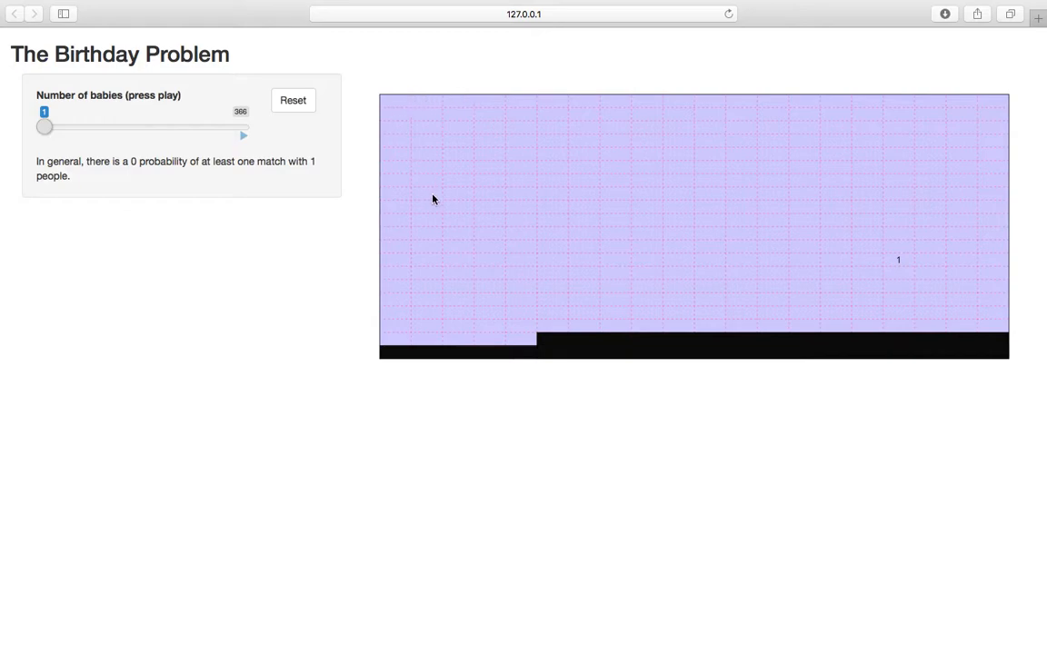
{"action": "mouse_move", "coordinate": [396, 103]}
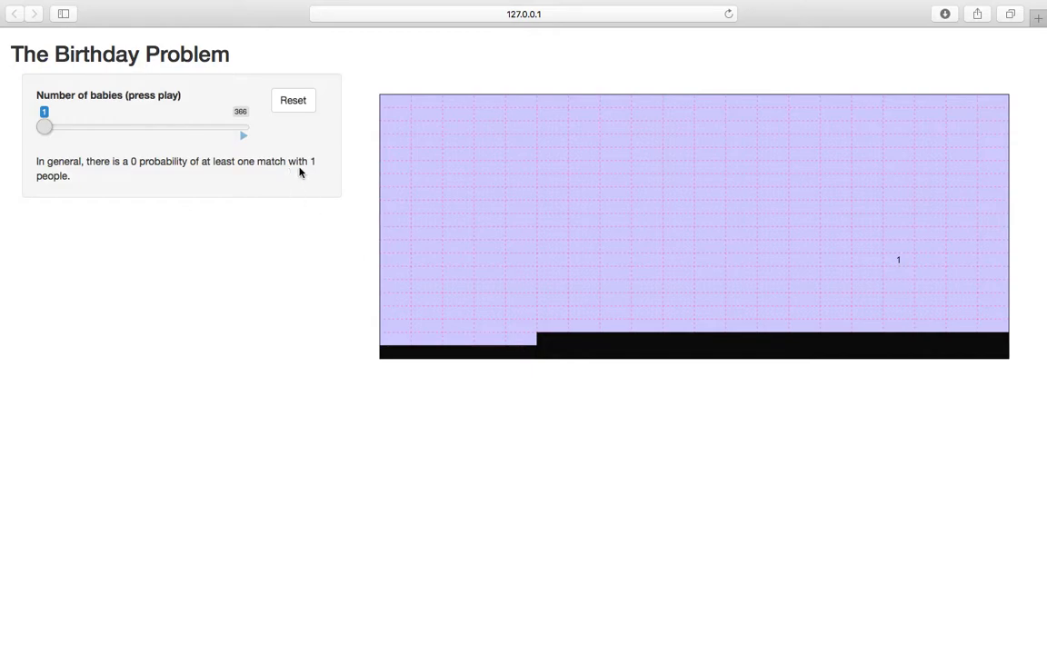
{"action": "mouse_move", "coordinate": [225, 137]}
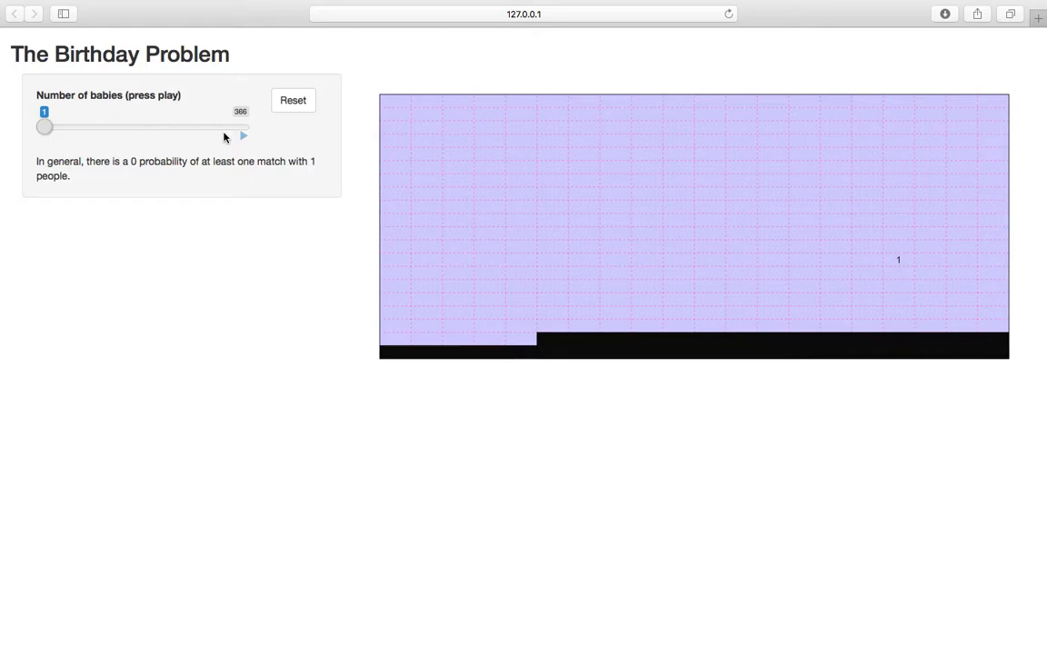
{"action": "mouse_move", "coordinate": [430, 236]}
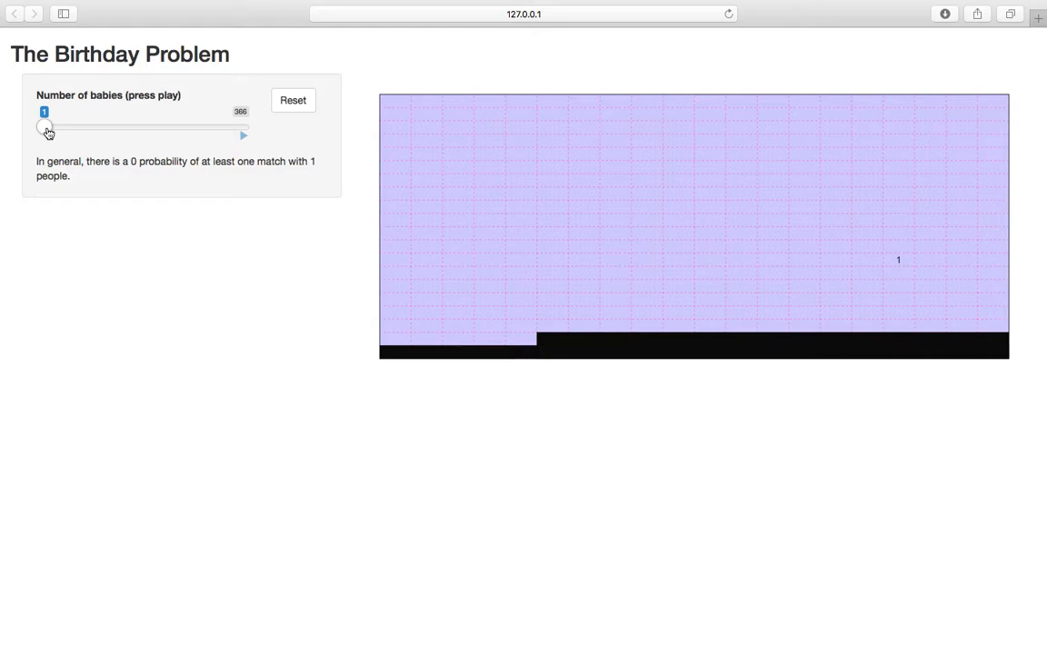
{"action": "mouse_move", "coordinate": [894, 272]}
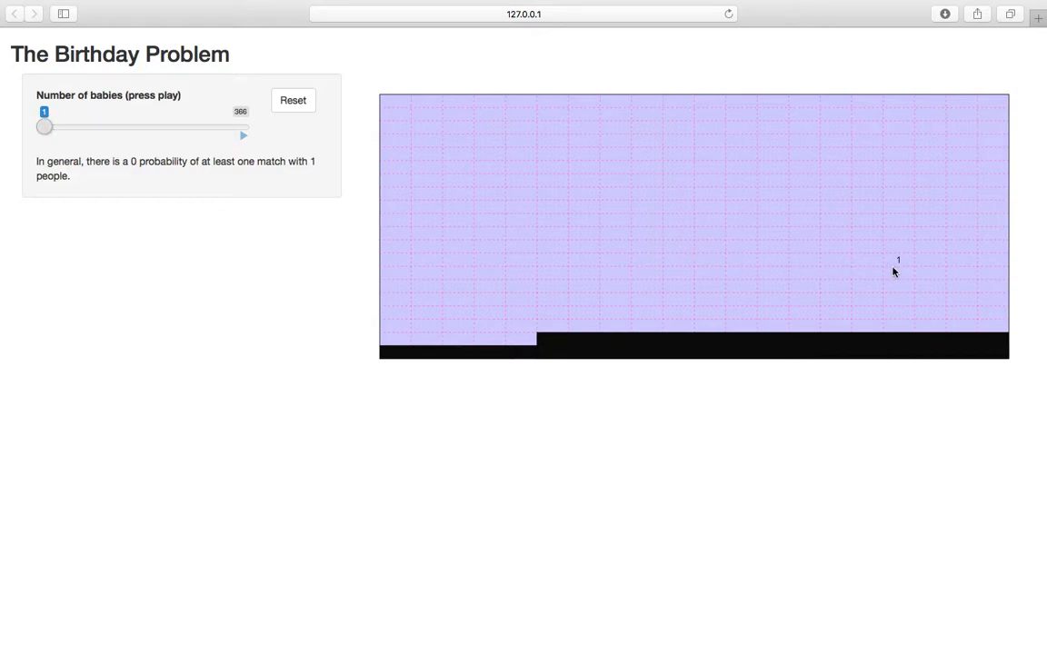
{"action": "mouse_move", "coordinate": [912, 269]}
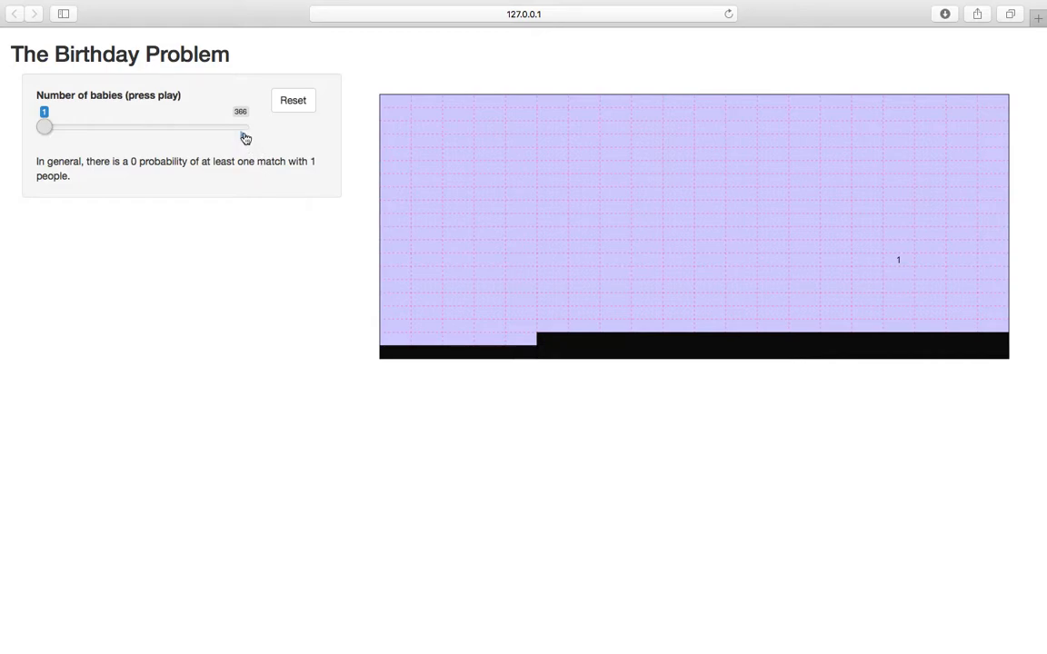
Run the baby simulation up to 13 babies with a first shared birthday, then reset to one baby.
{"action": "left_click", "coordinate": [242, 134]}
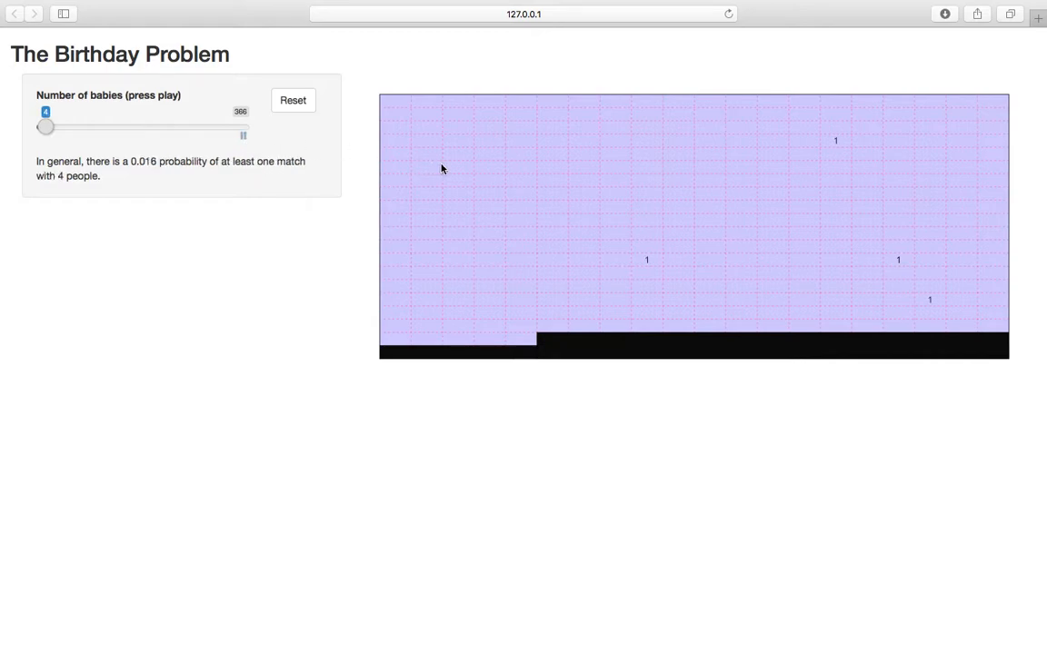
{"action": "left_click_drag", "start_coordinate": [45, 127], "coordinate": [49, 127]}
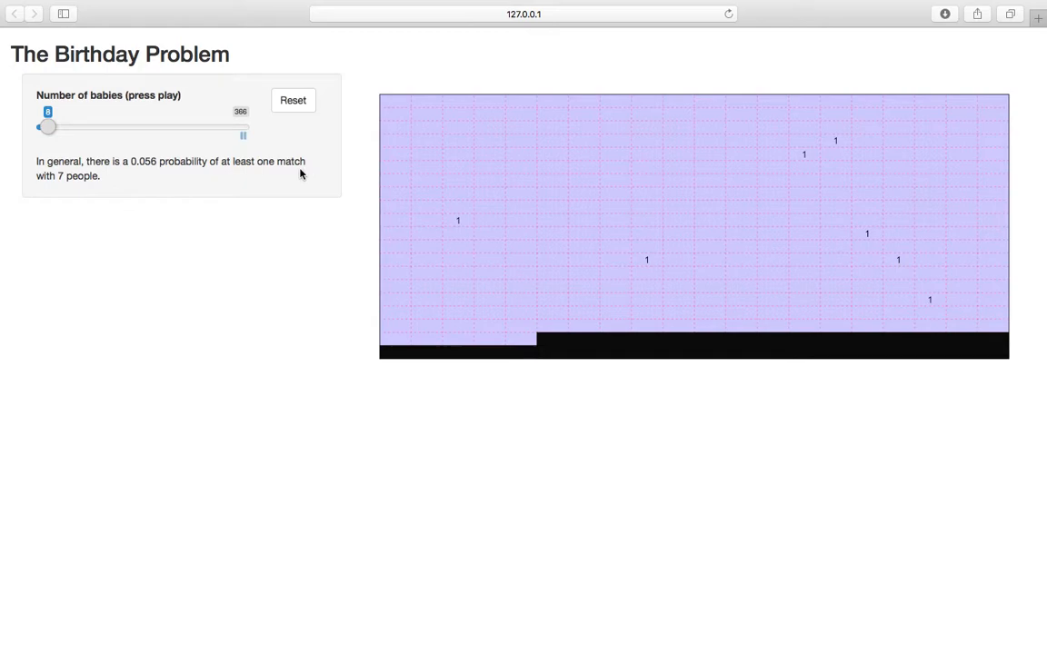
{"action": "left_click", "coordinate": [243, 135]}
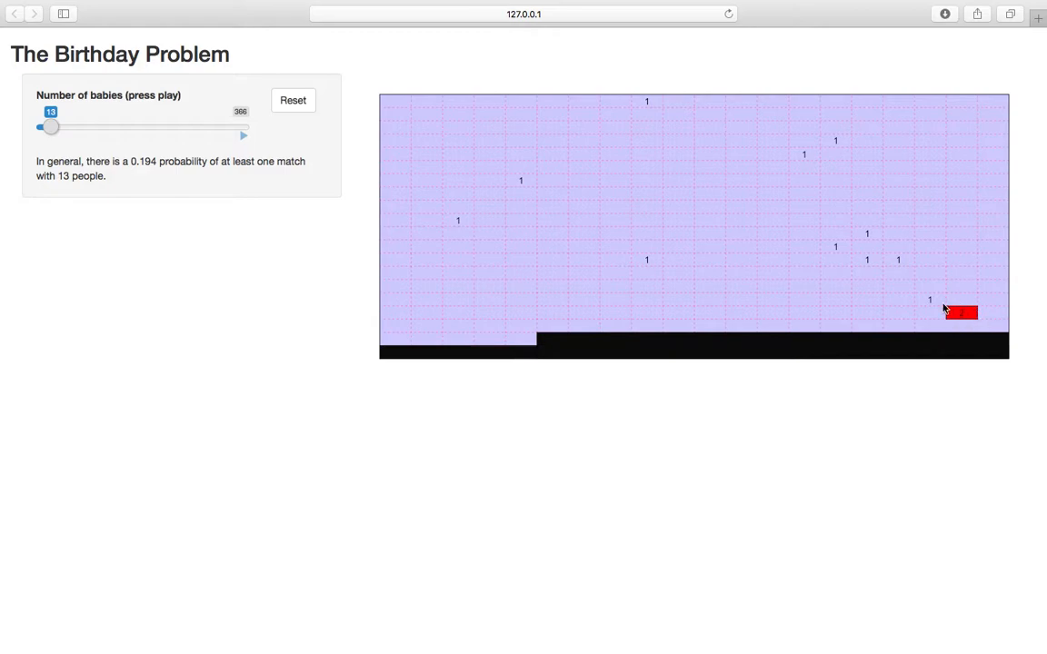
{"action": "mouse_move", "coordinate": [621, 239]}
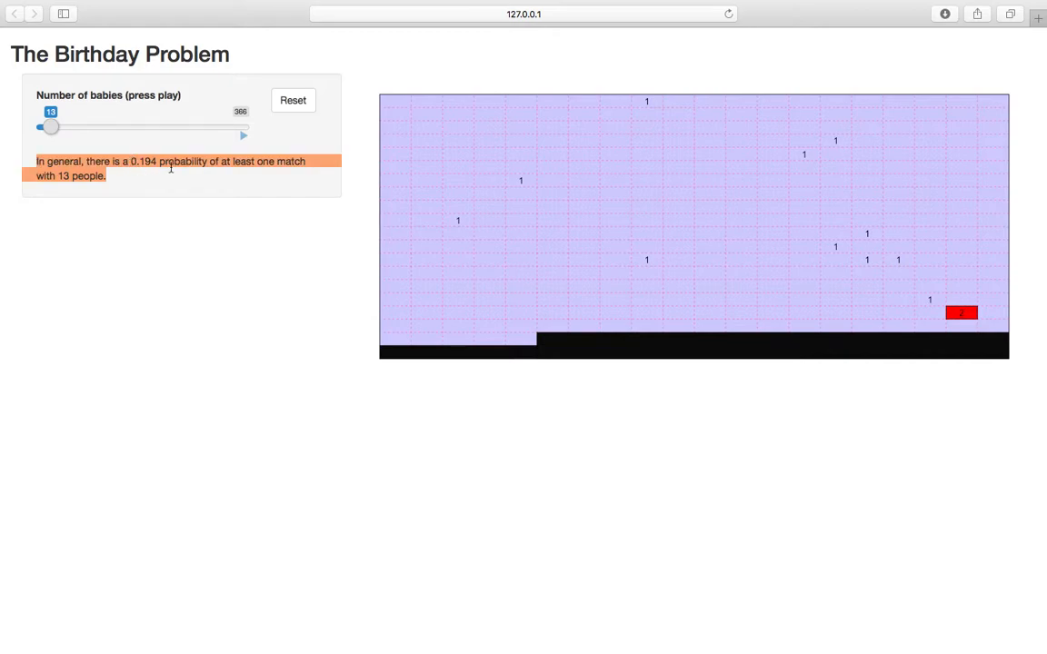
{"action": "mouse_move", "coordinate": [302, 185]}
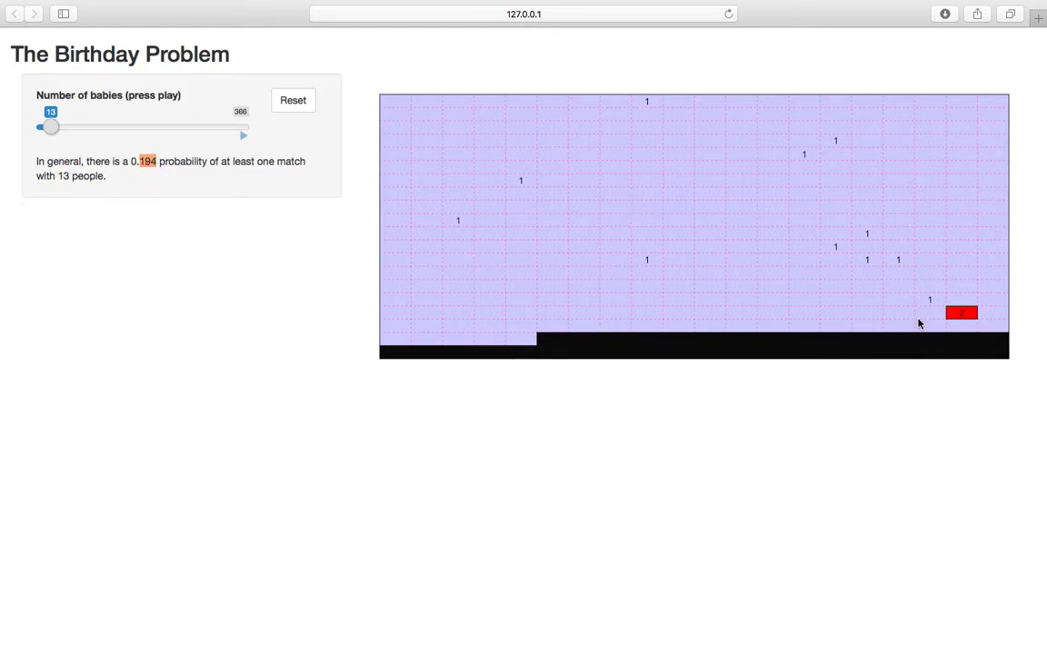
{"action": "left_click", "coordinate": [242, 134]}
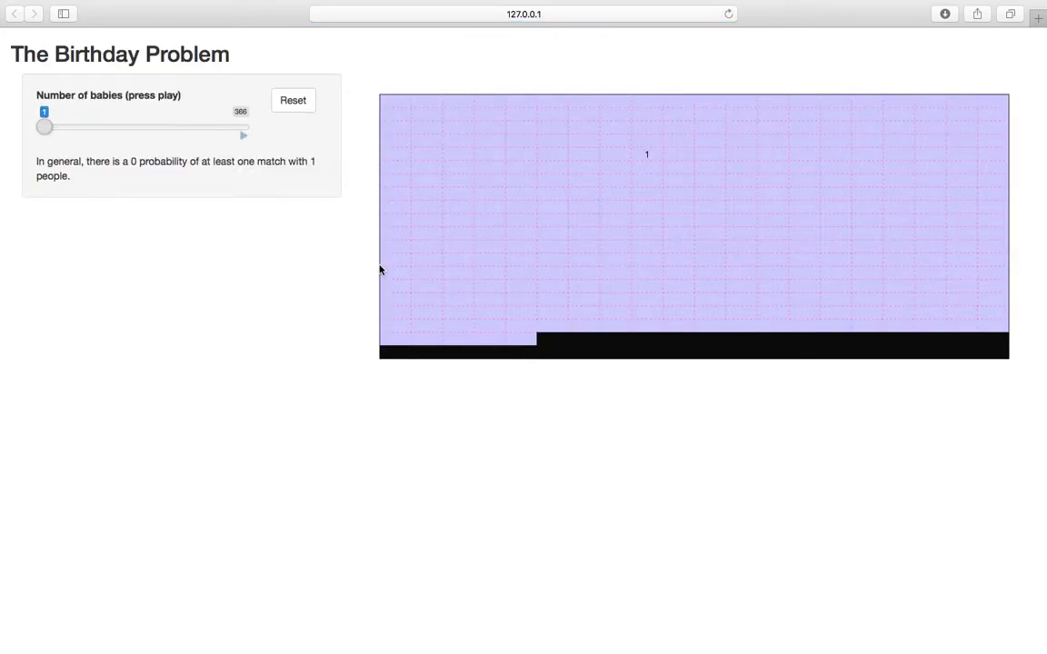
Rerun the simulation to 28 babies and highlight the 0.654 match probability.
{"action": "left_click", "coordinate": [242, 135]}
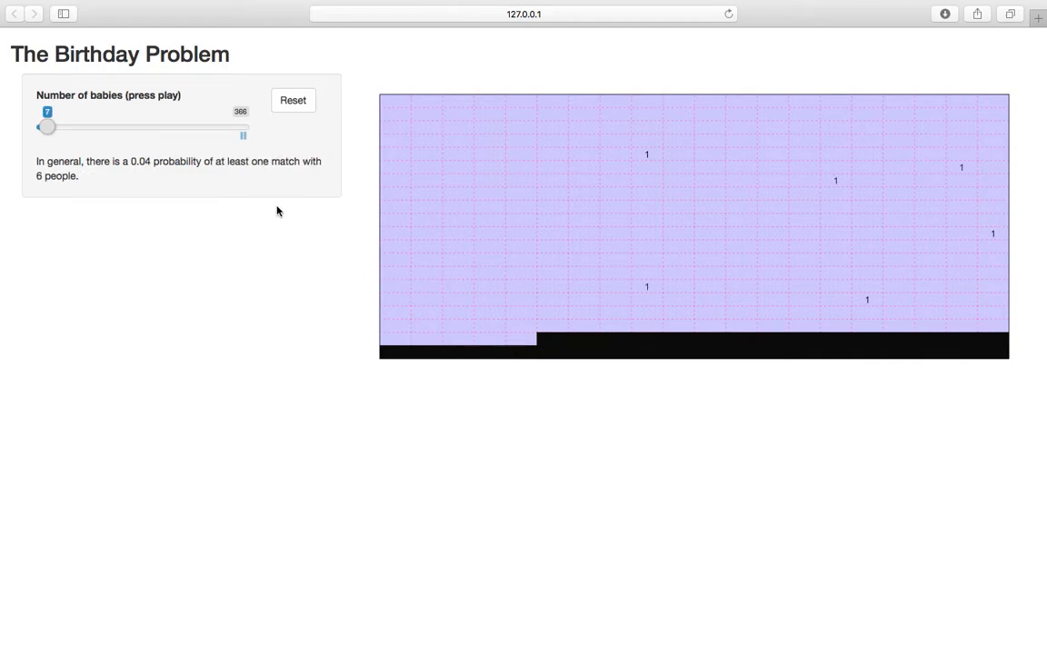
{"action": "left_click_drag", "start_coordinate": [47, 127], "coordinate": [51, 128]}
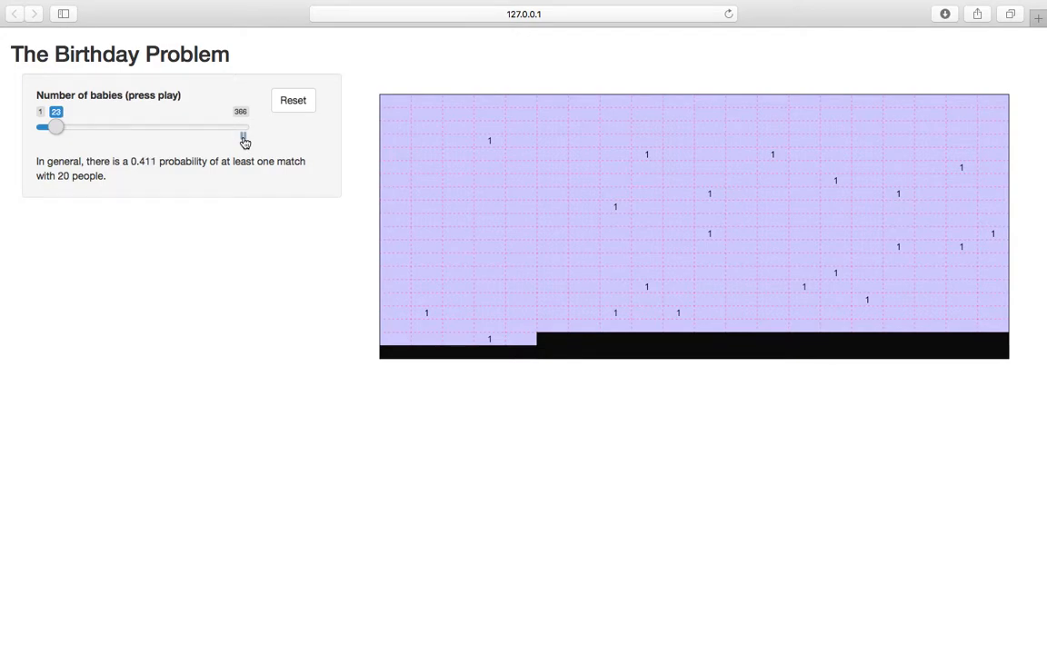
{"action": "left_click", "coordinate": [243, 137]}
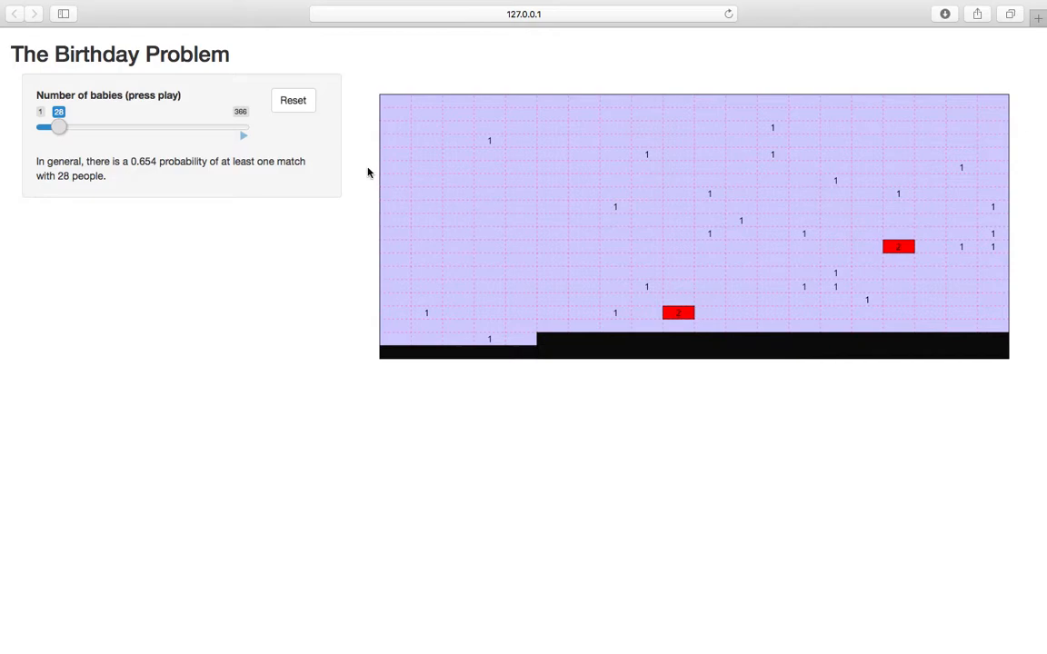
{"action": "double_click", "coordinate": [143, 160]}
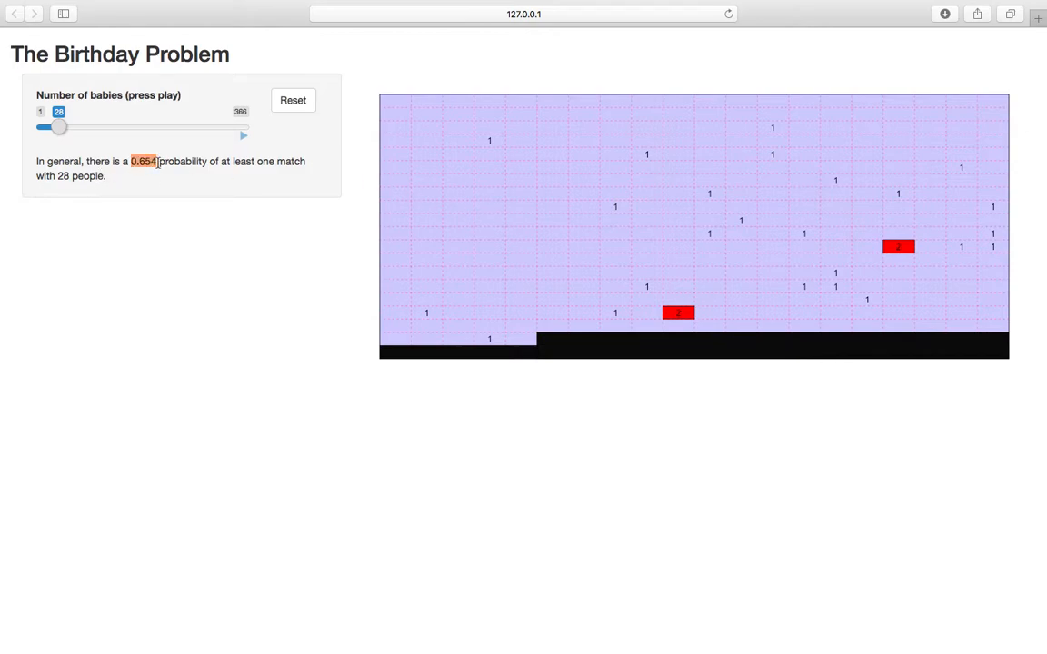
{"action": "mouse_move", "coordinate": [490, 355]}
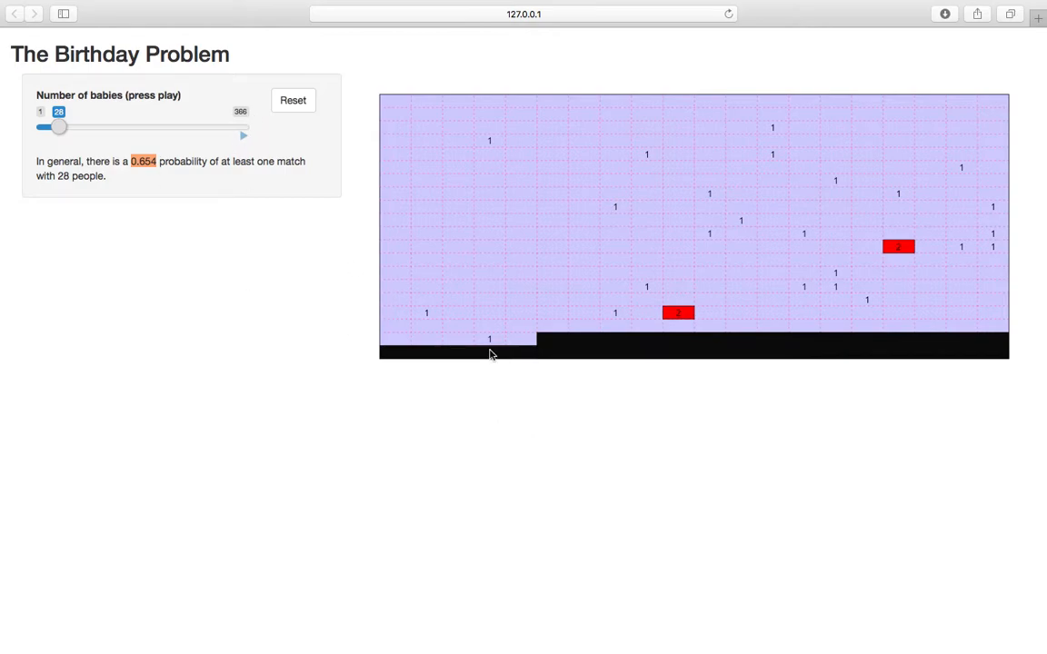
{"action": "mouse_move", "coordinate": [82, 130]}
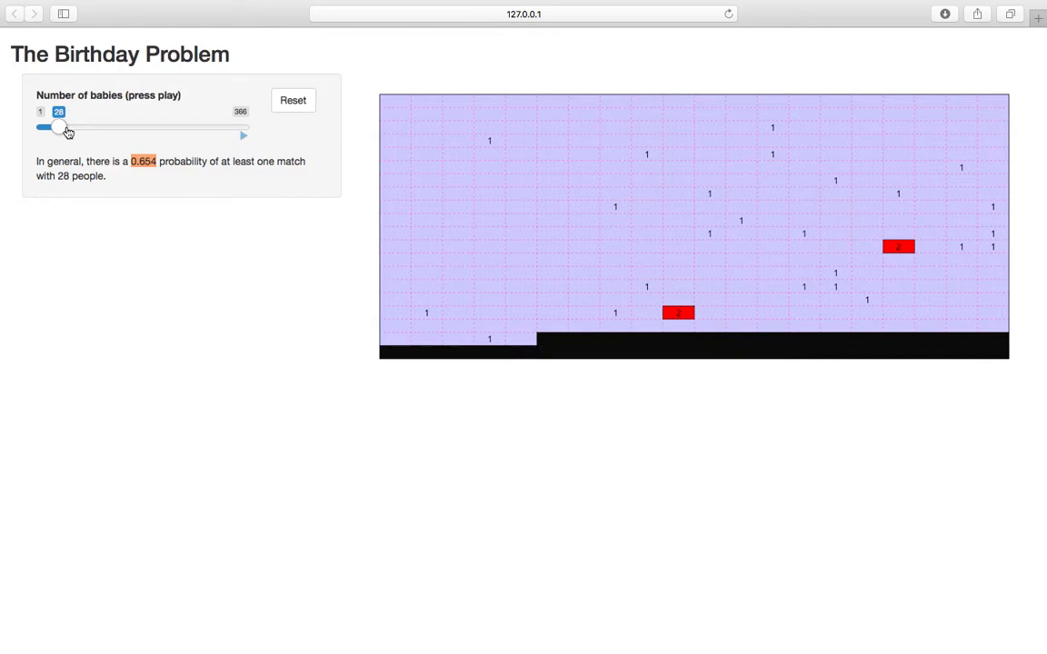
Drag the Number of babies slider to 182, giving many red matches and >.999 probability.
{"action": "left_click_drag", "start_coordinate": [59, 127], "coordinate": [143, 127]}
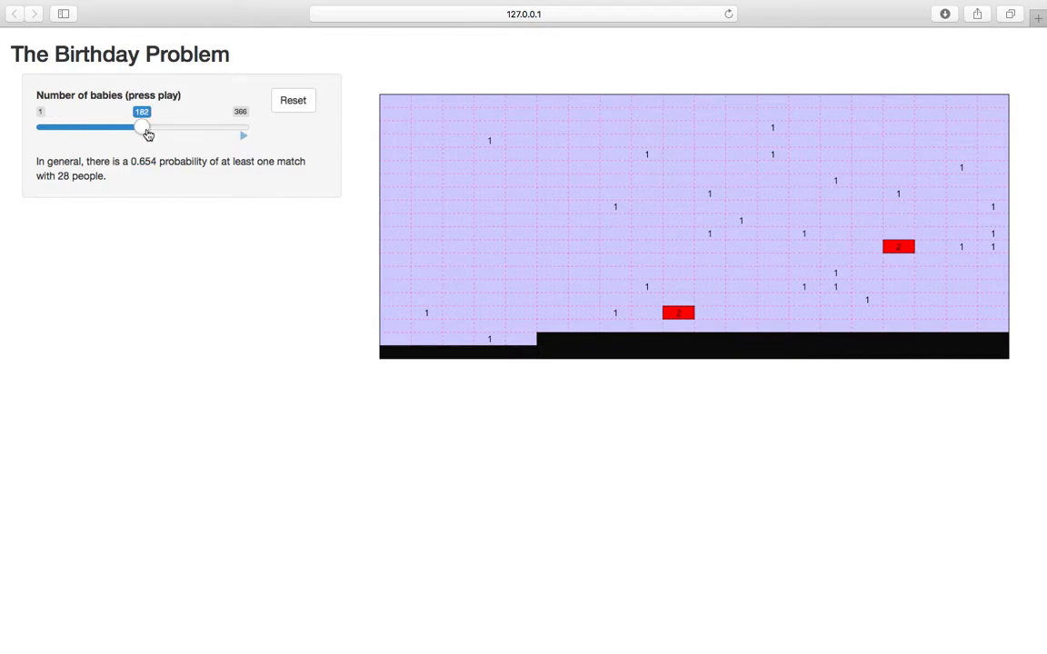
{"action": "left_click", "coordinate": [244, 136]}
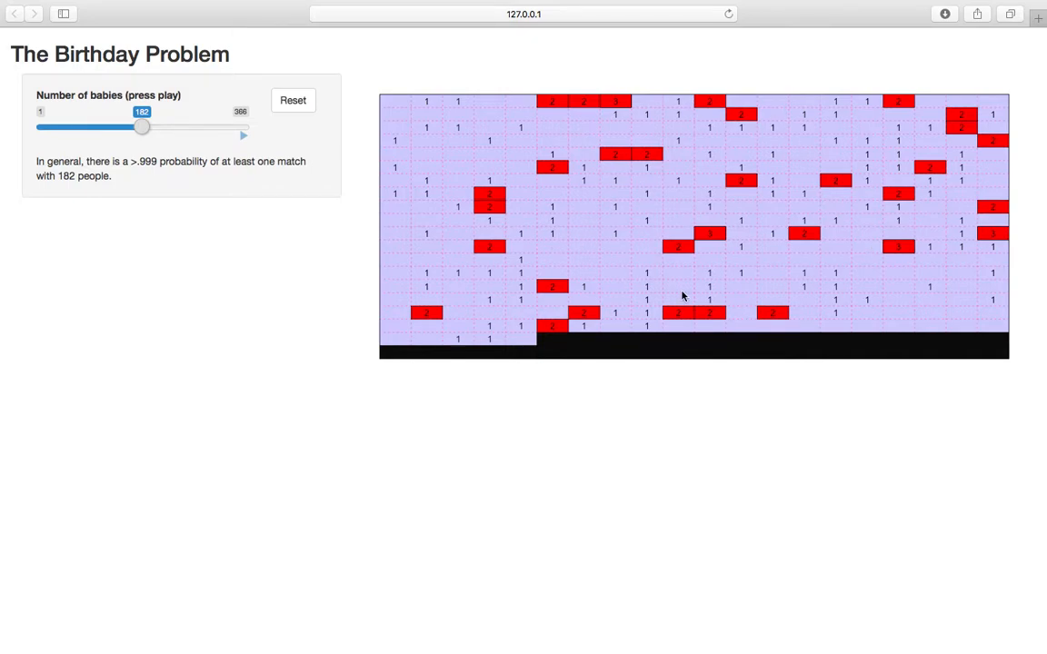
{"action": "mouse_move", "coordinate": [623, 93]}
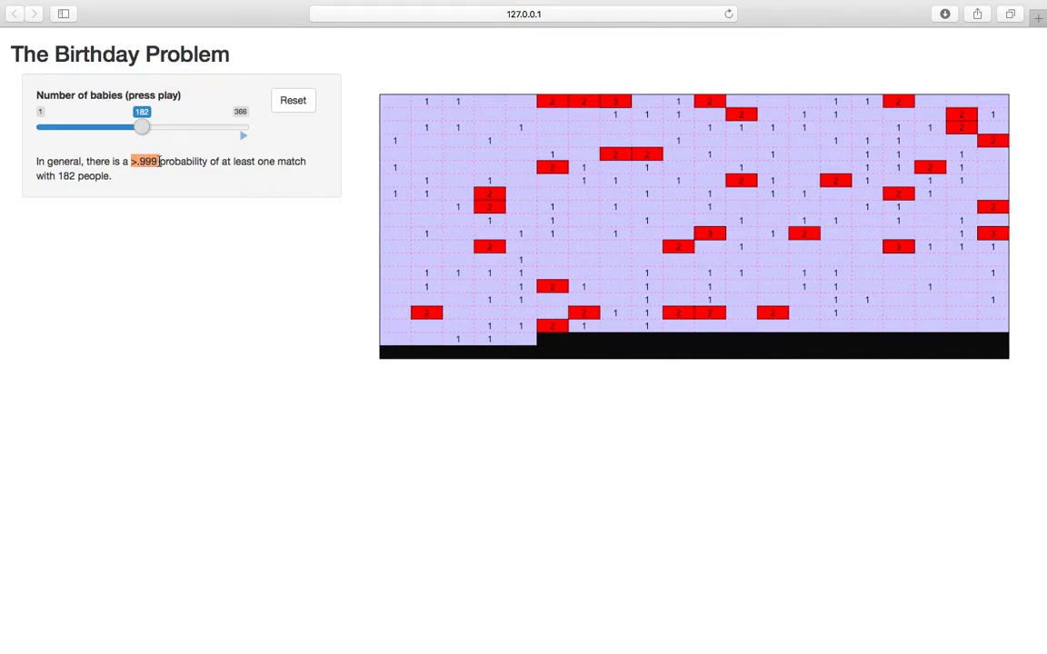
Push the Number of babies slider to its maximum, filling the calendar with red matches.
{"action": "left_click_drag", "start_coordinate": [141, 127], "coordinate": [188, 128]}
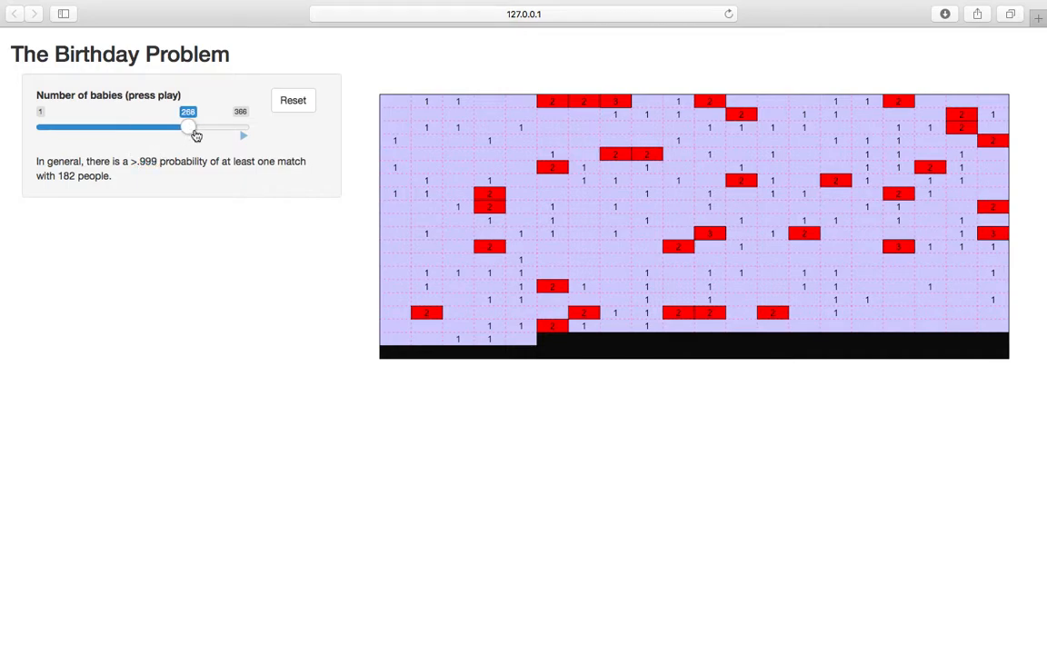
{"action": "left_click_drag", "start_coordinate": [189, 127], "coordinate": [241, 128]}
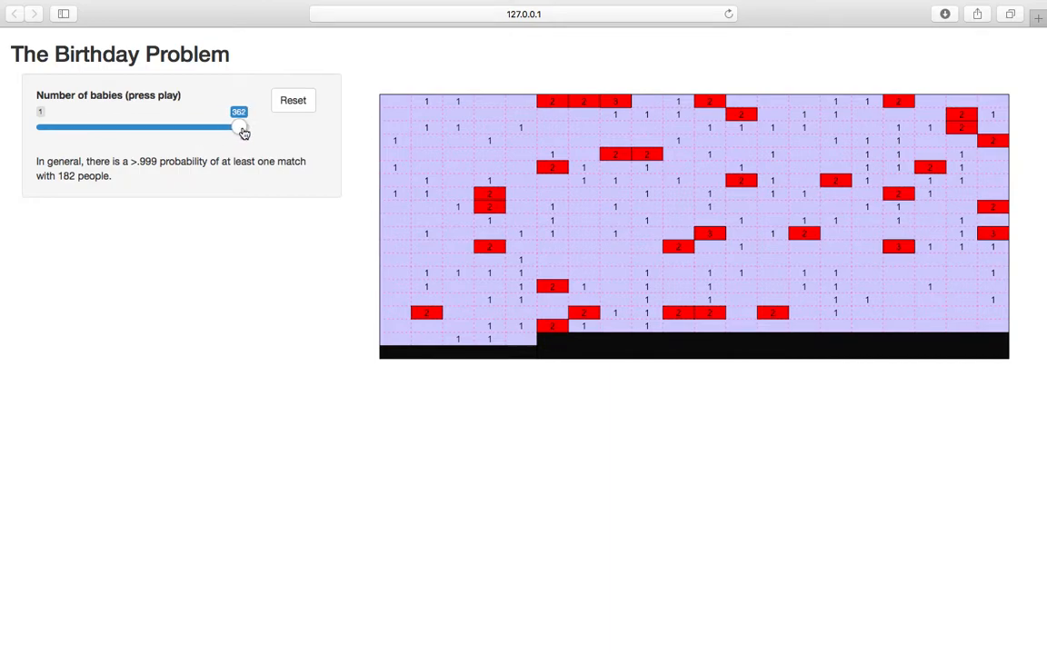
{"action": "left_click_drag", "start_coordinate": [240, 126], "coordinate": [244, 126]}
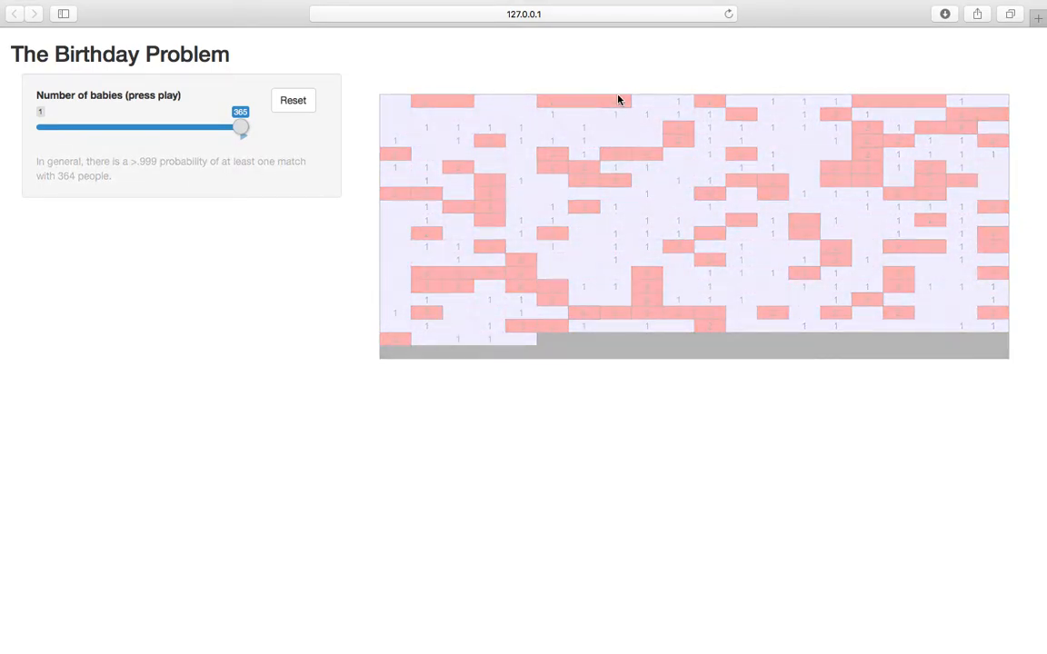
{"action": "mouse_move", "coordinate": [576, 313]}
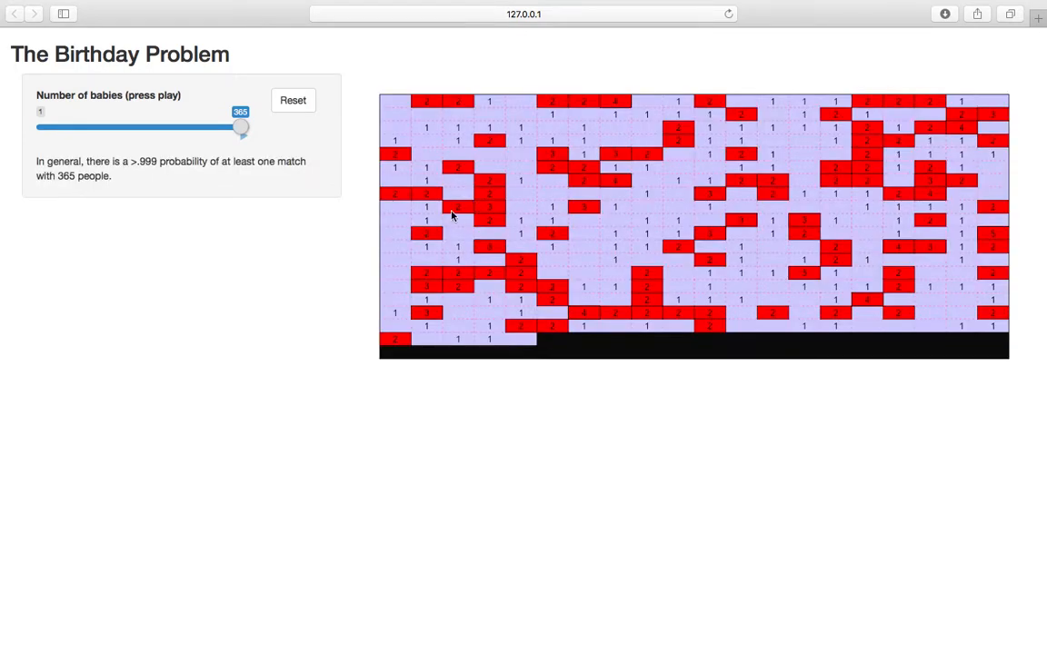
{"action": "mouse_move", "coordinate": [933, 222]}
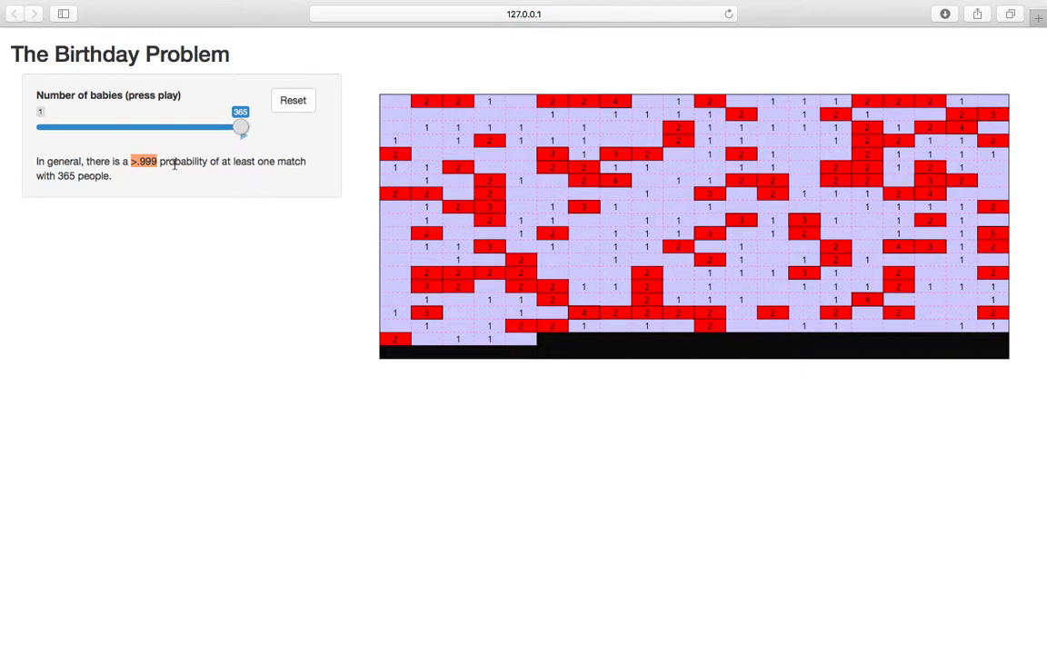
{"action": "mouse_move", "coordinate": [470, 225]}
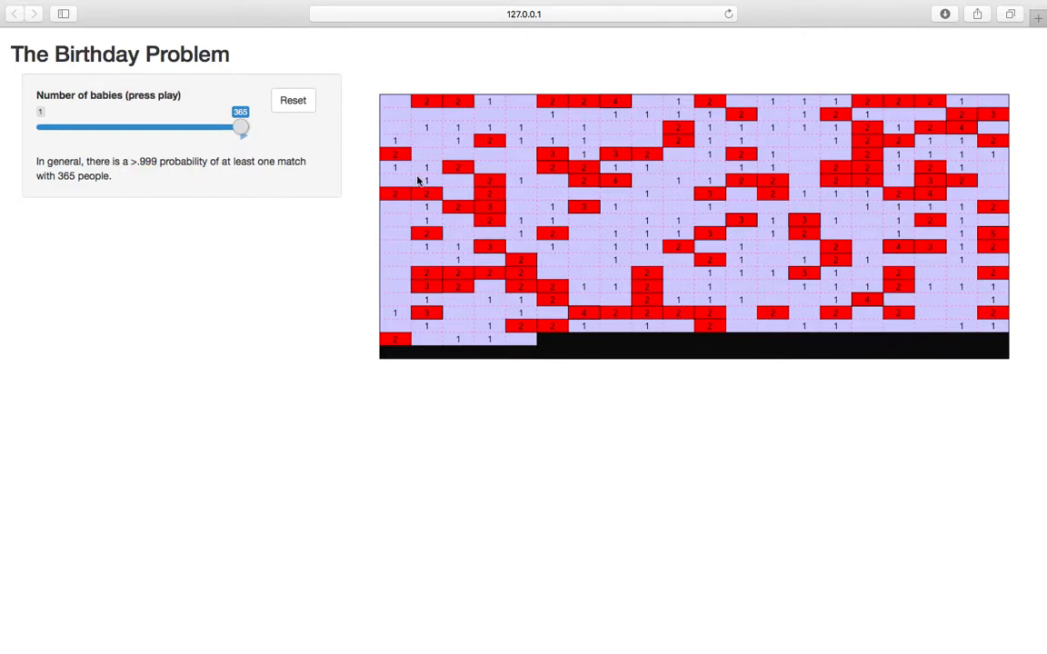
{"action": "mouse_move", "coordinate": [381, 102]}
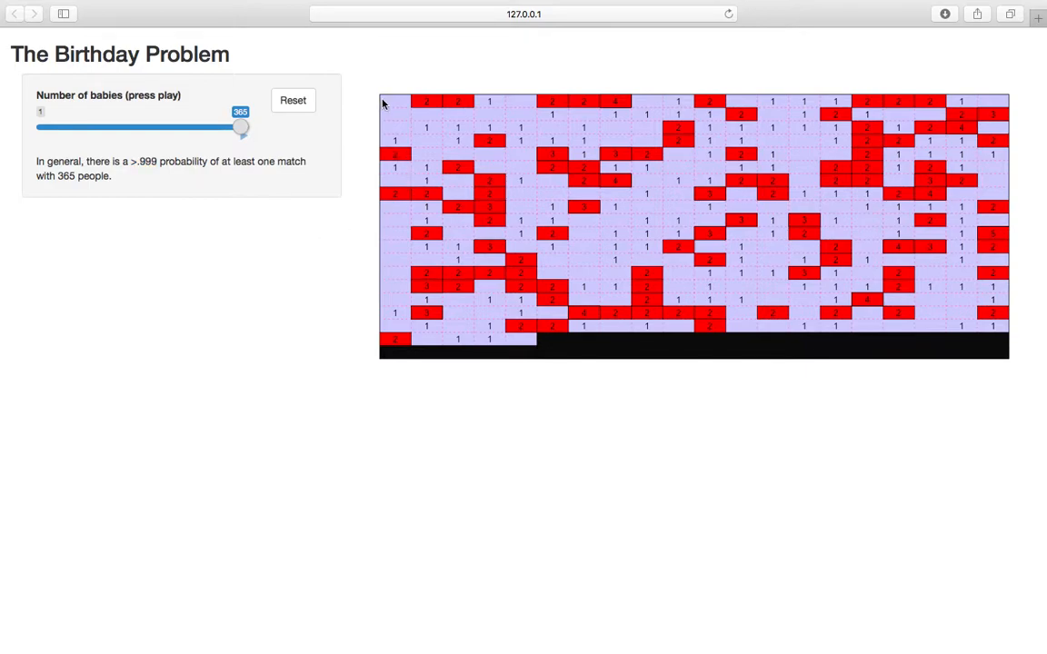
{"action": "mouse_move", "coordinate": [438, 106]}
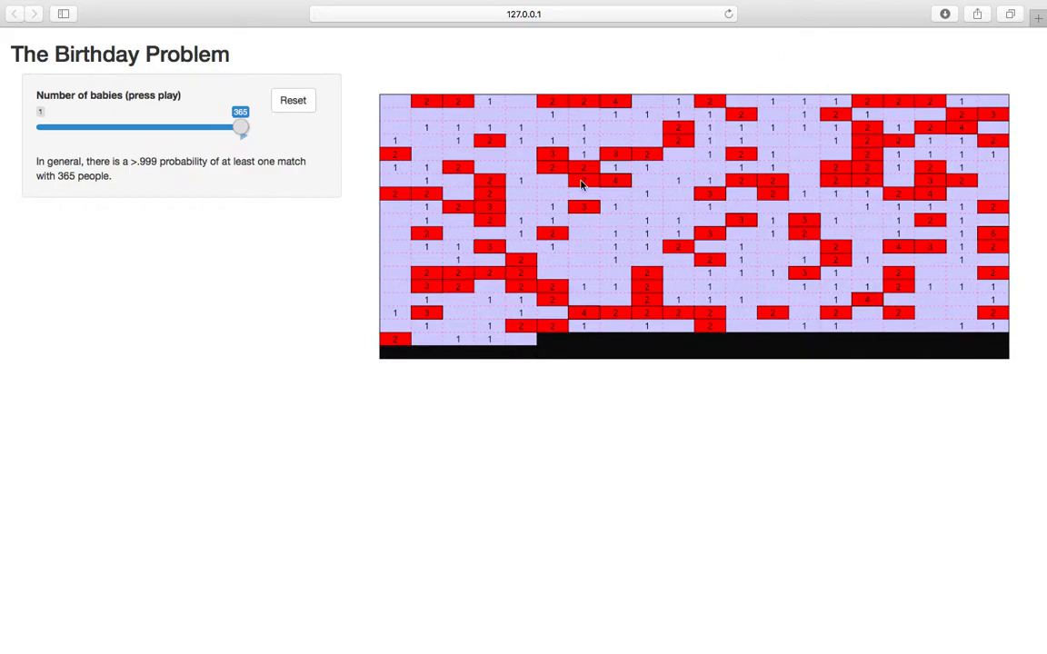
{"action": "mouse_move", "coordinate": [531, 361]}
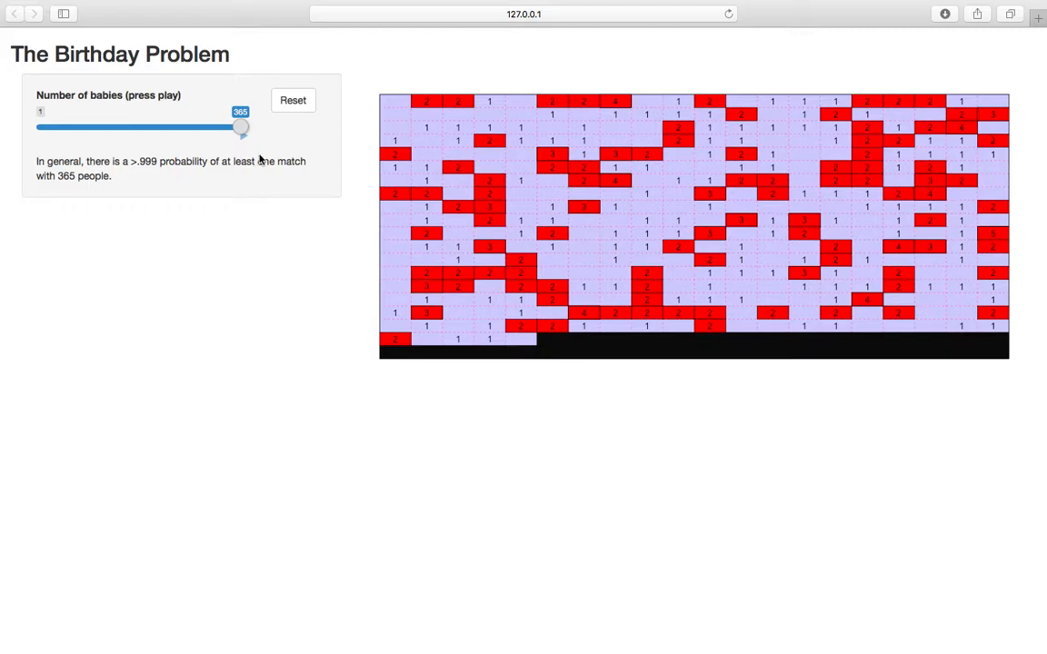
{"action": "mouse_move", "coordinate": [264, 235]}
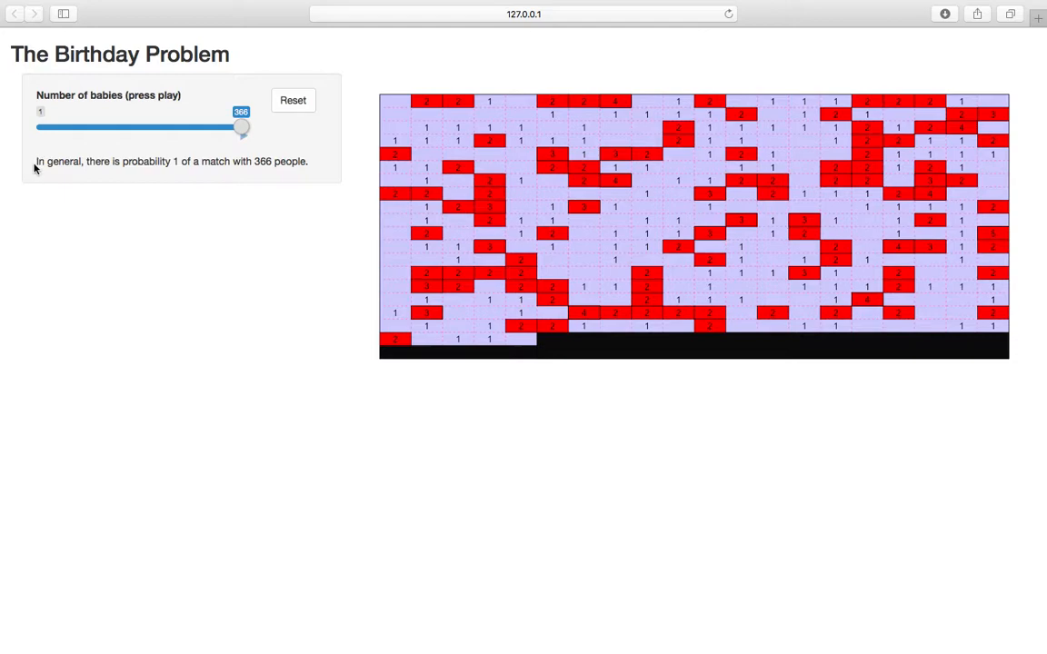
Highlight the probability-1 statement, then reset the simulation to one baby.
{"action": "triple_click", "coordinate": [171, 160]}
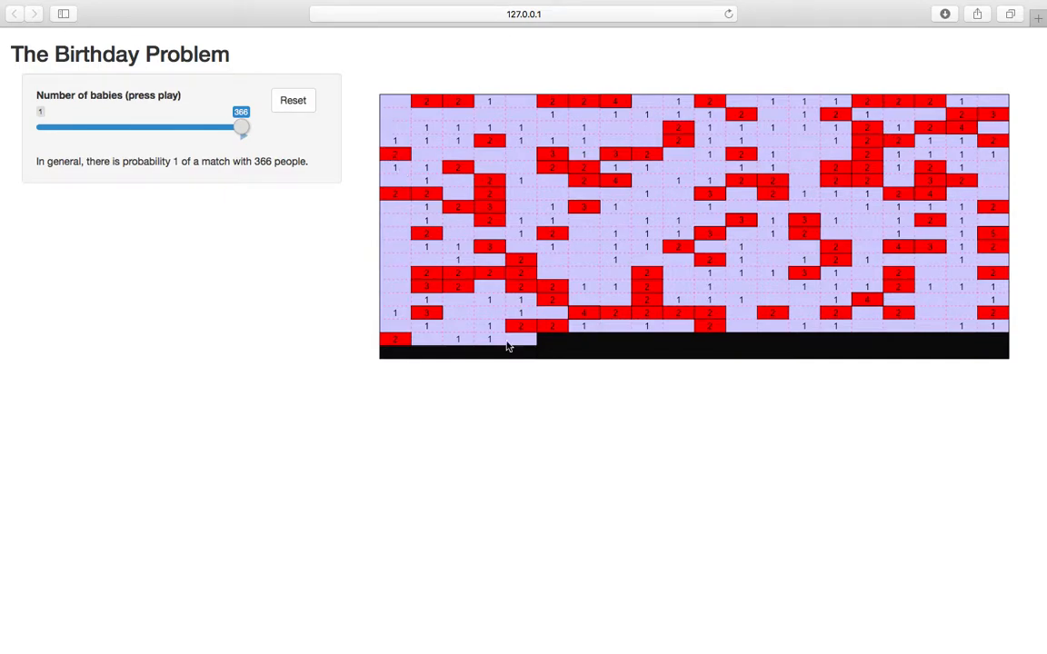
{"action": "mouse_move", "coordinate": [522, 243]}
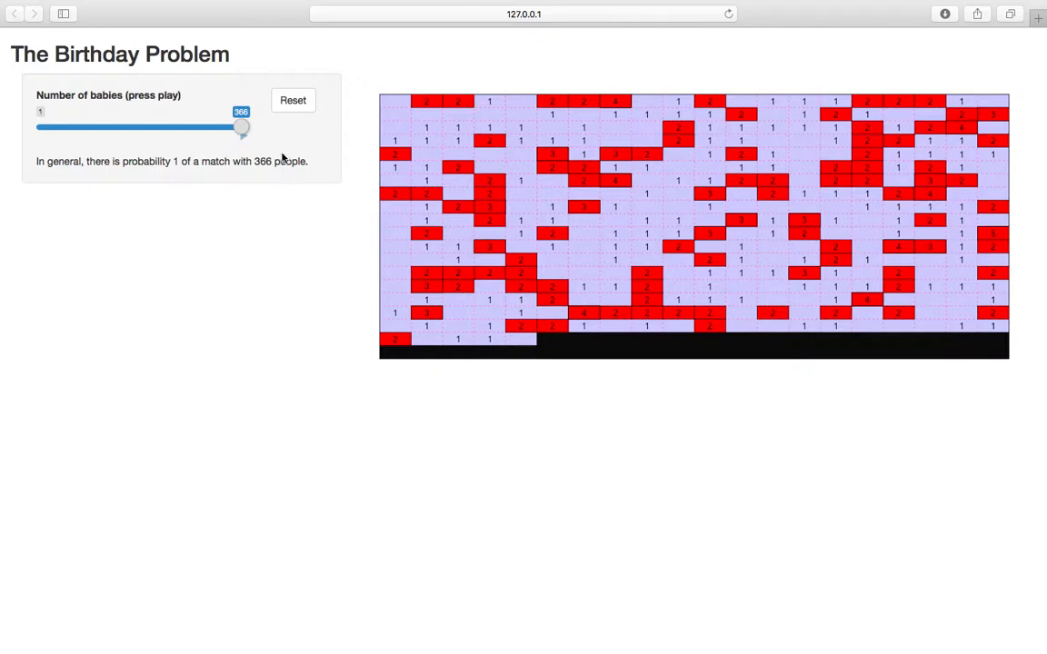
{"action": "left_click", "coordinate": [292, 100]}
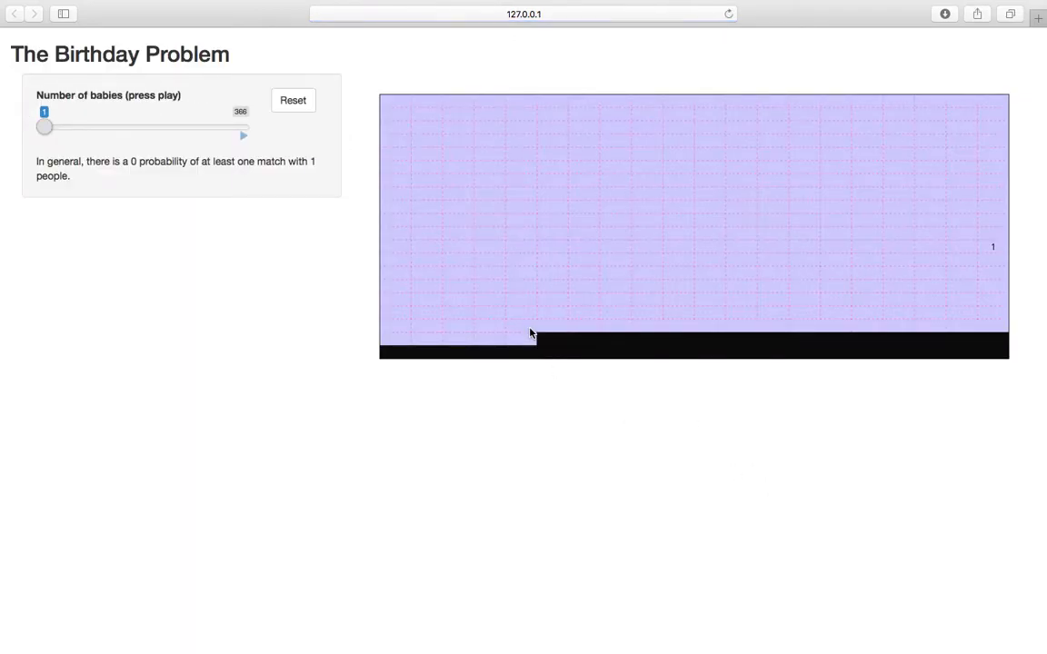
{"action": "mouse_move", "coordinate": [603, 304]}
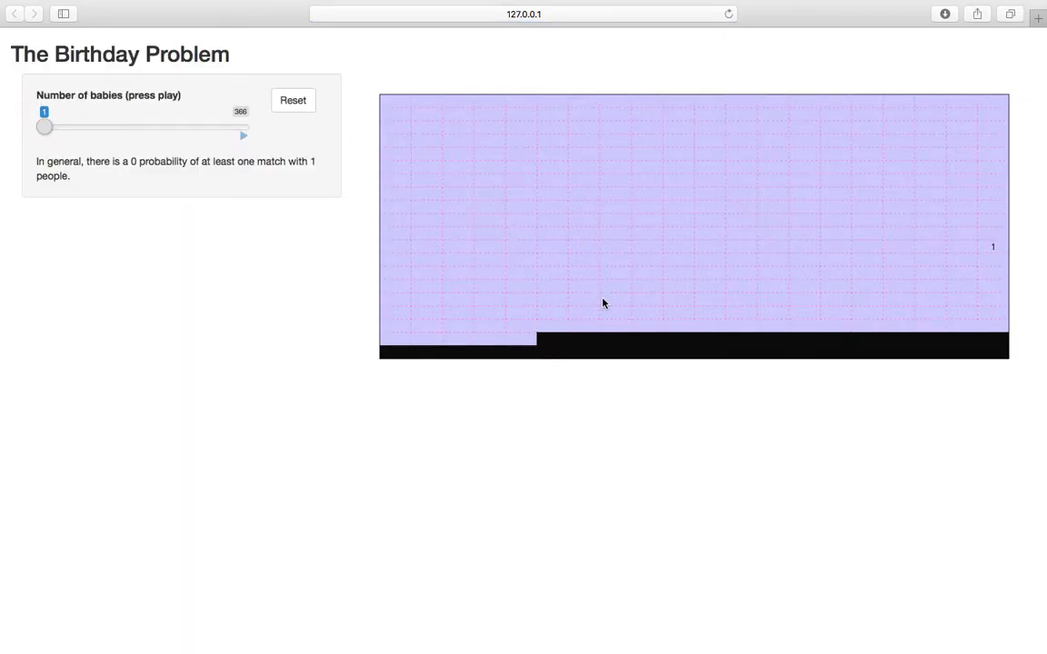